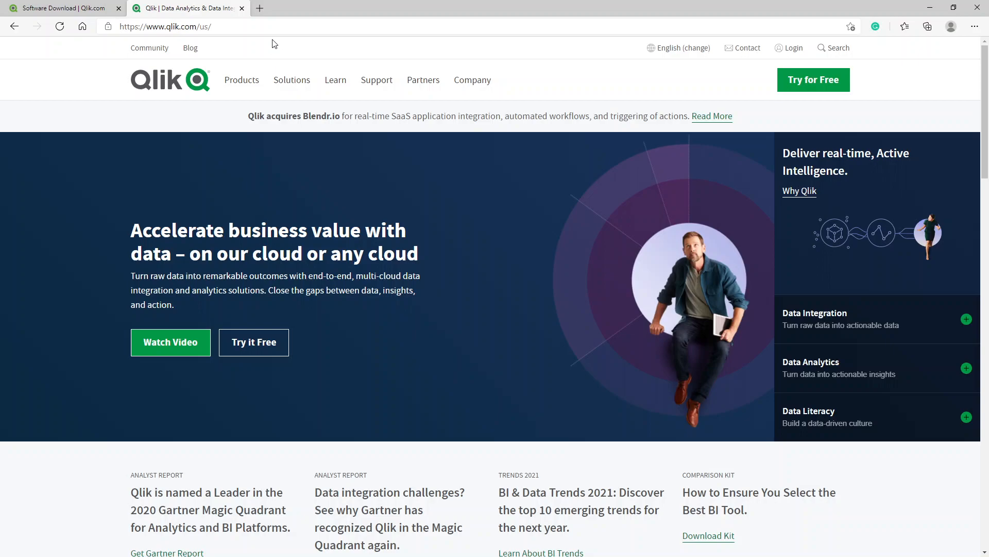
mouse_move(331, 73)
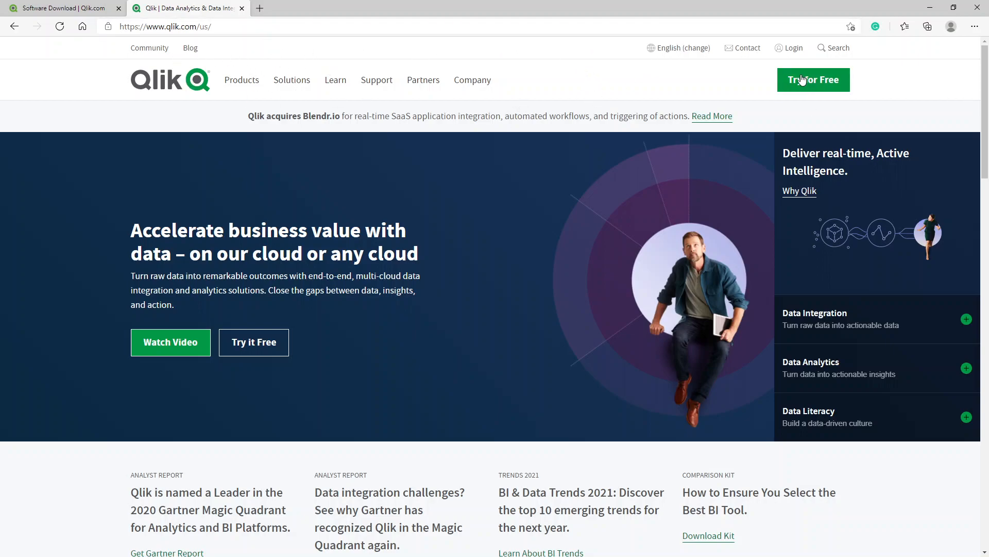
- Open Downloads from the Support menu on the Qlik website
left_click(793, 47)
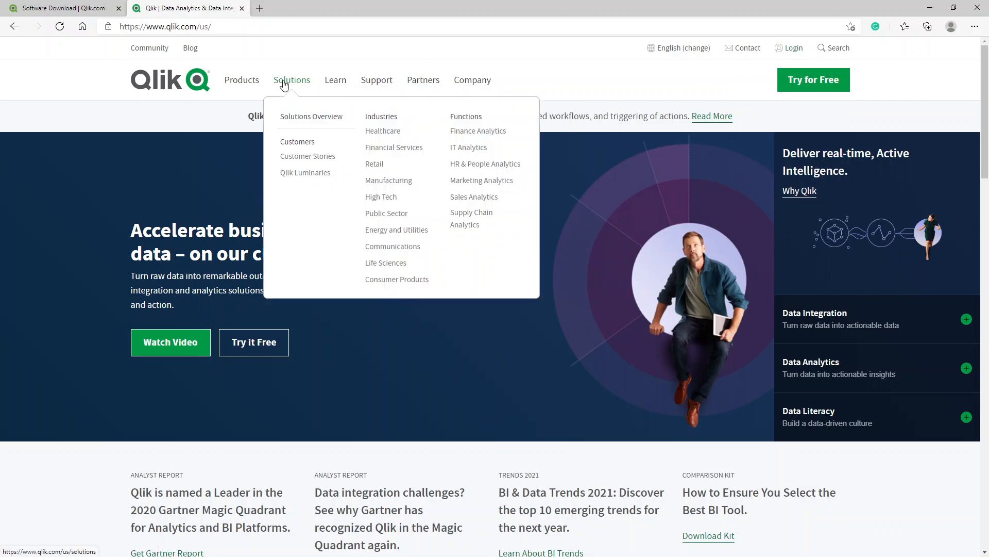
mouse_move(376, 81)
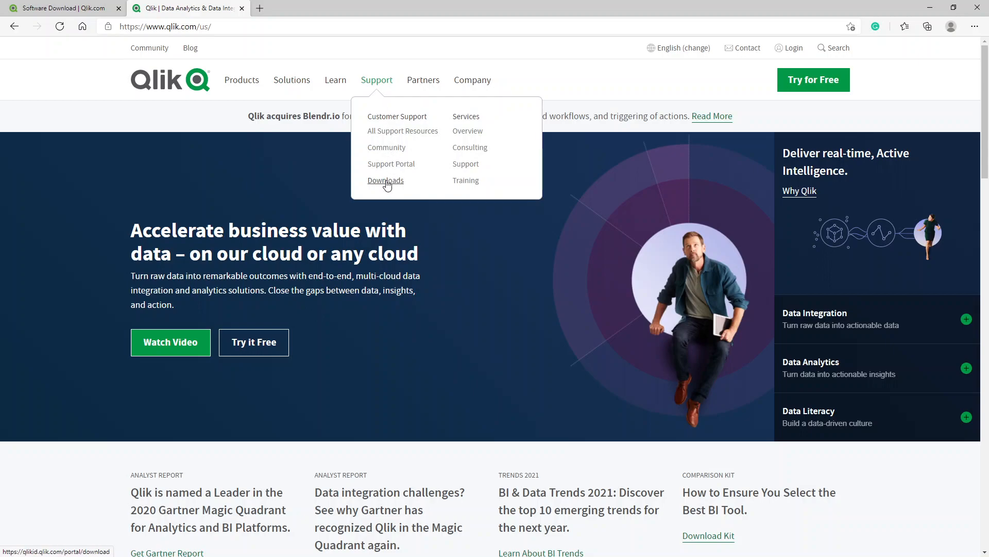
left_click(385, 180)
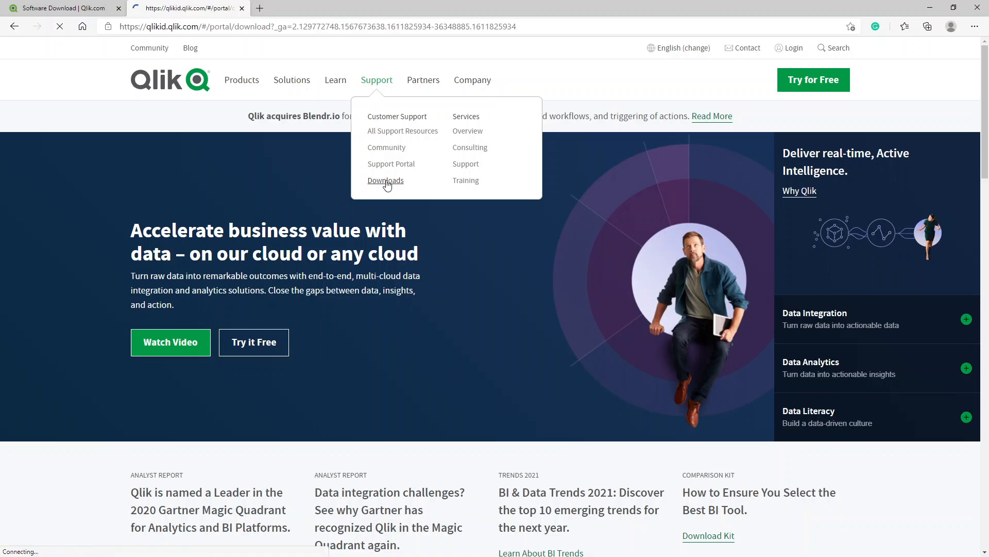
- Accept the licence, download the QlikView Personal Edition installer, and show it in its folder
left_click(386, 180)
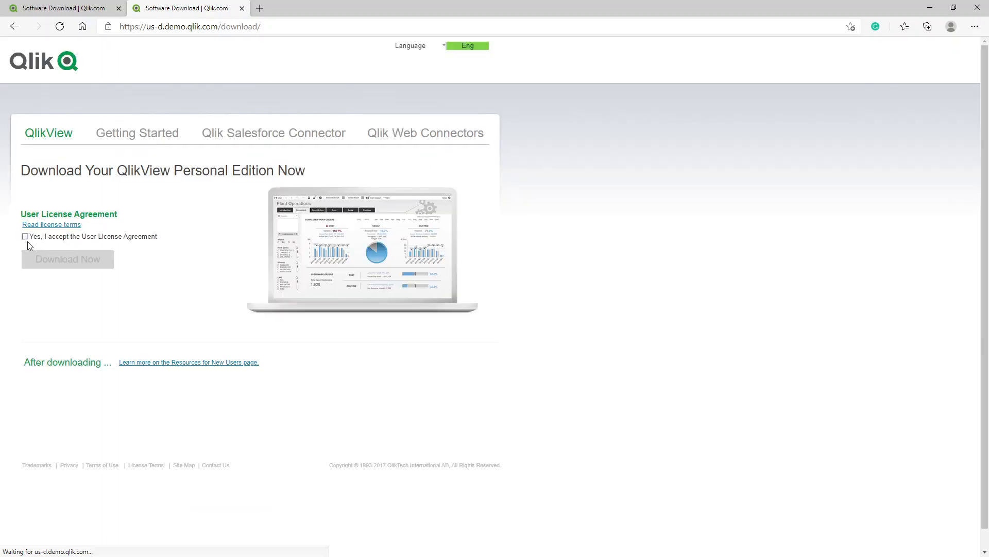
left_click(24, 236)
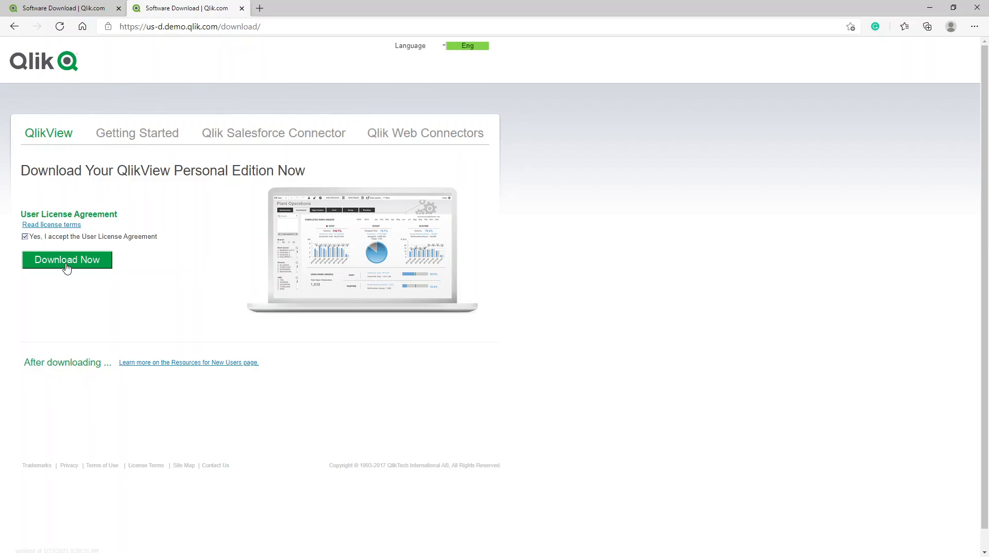
left_click(67, 259)
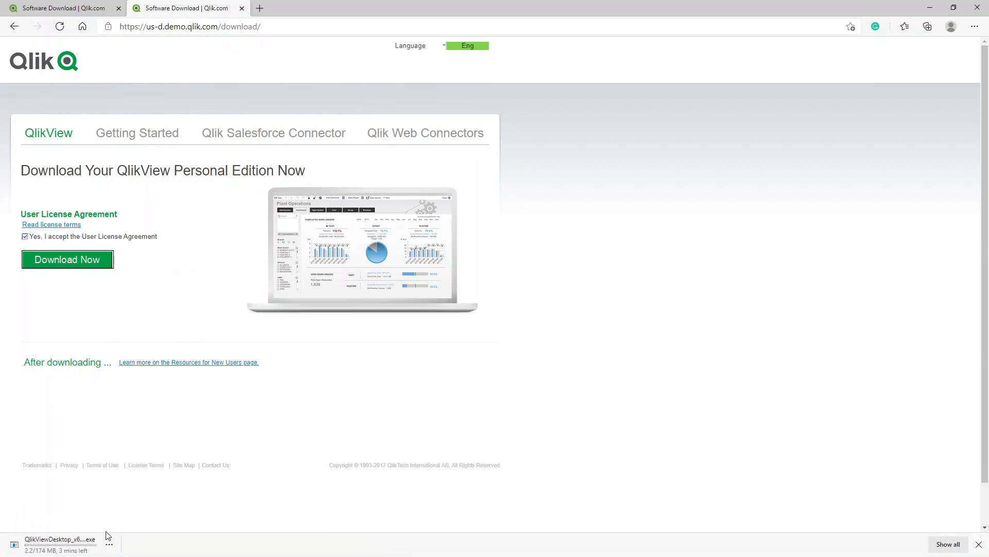
left_click(107, 540)
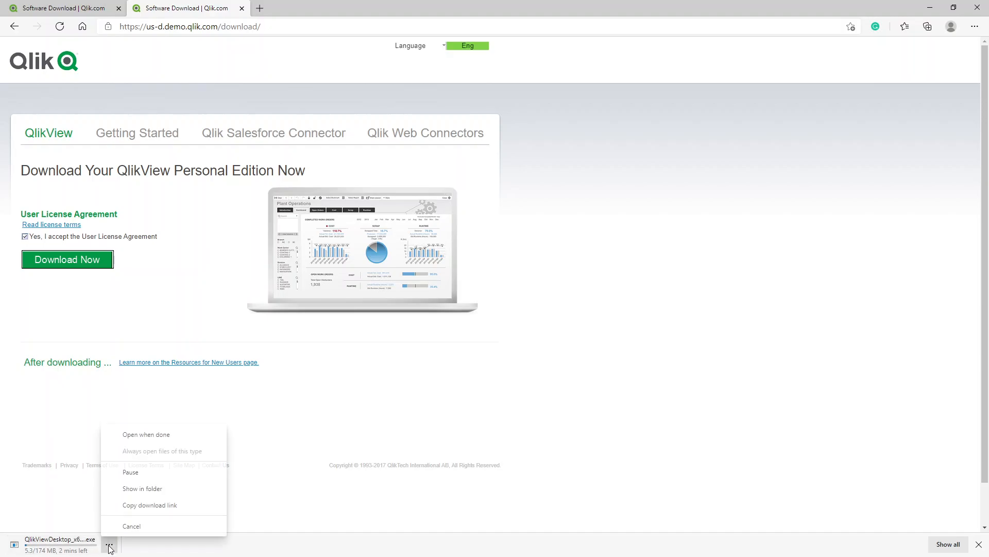
left_click(132, 525)
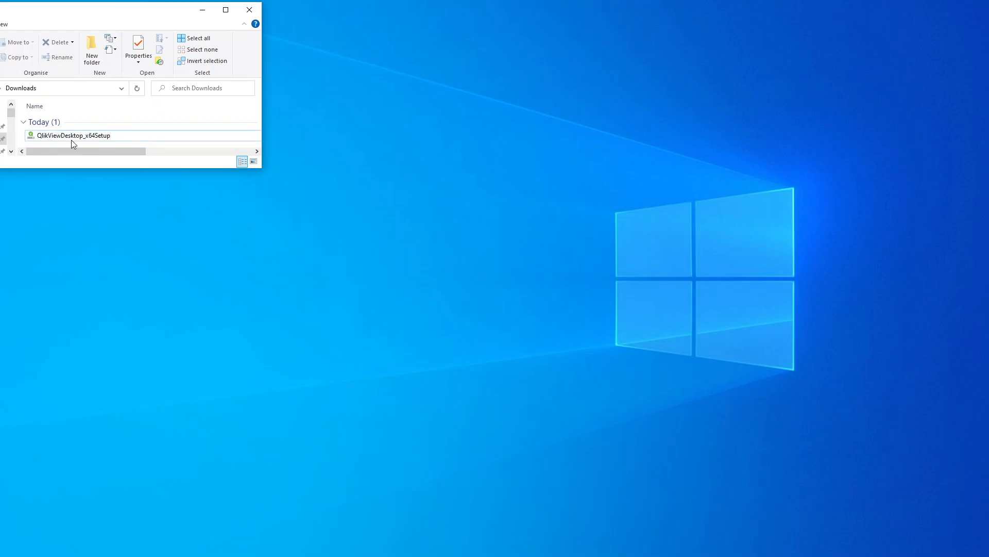
- Run QlikViewDesktop_x64Setup from the Downloads folder
left_click(74, 135)
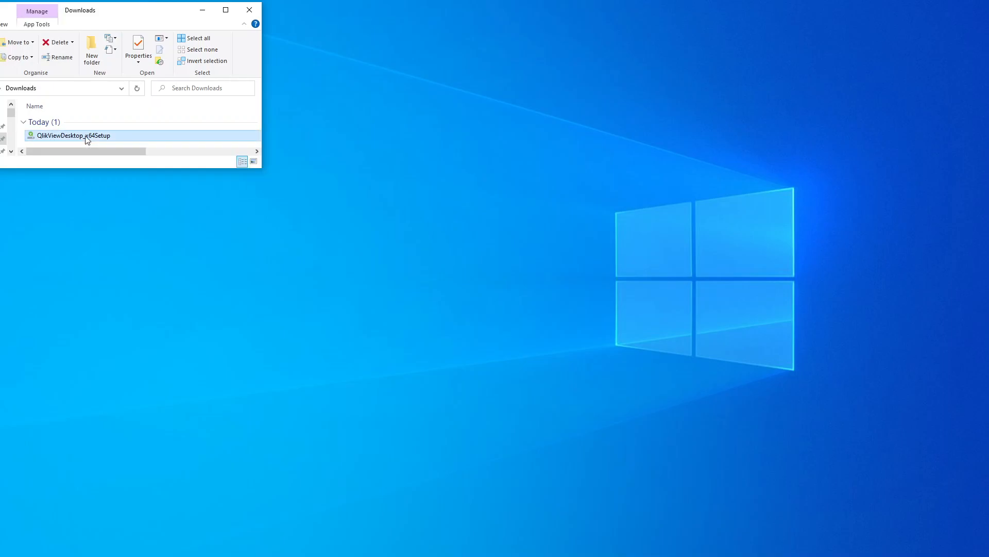
double_click(73, 135)
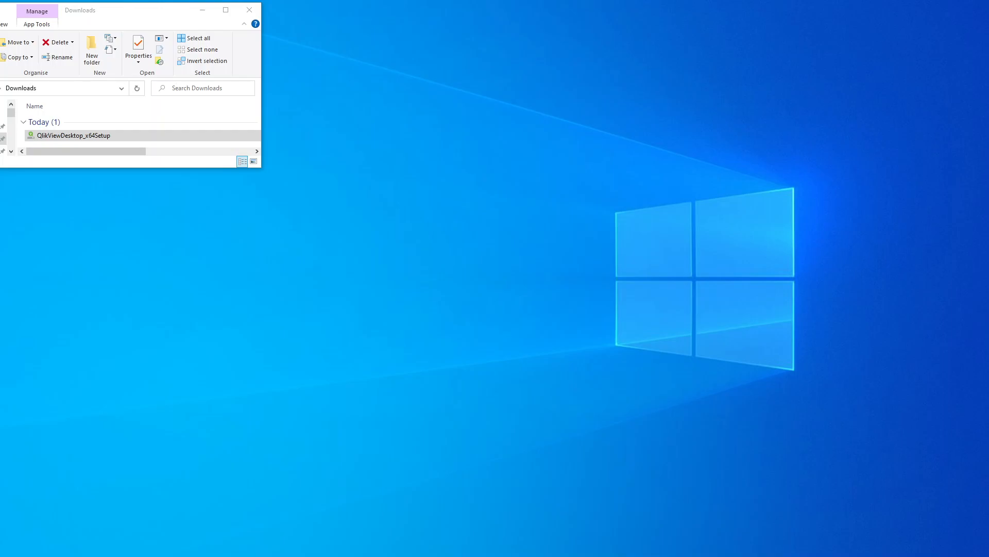
double_click(73, 135)
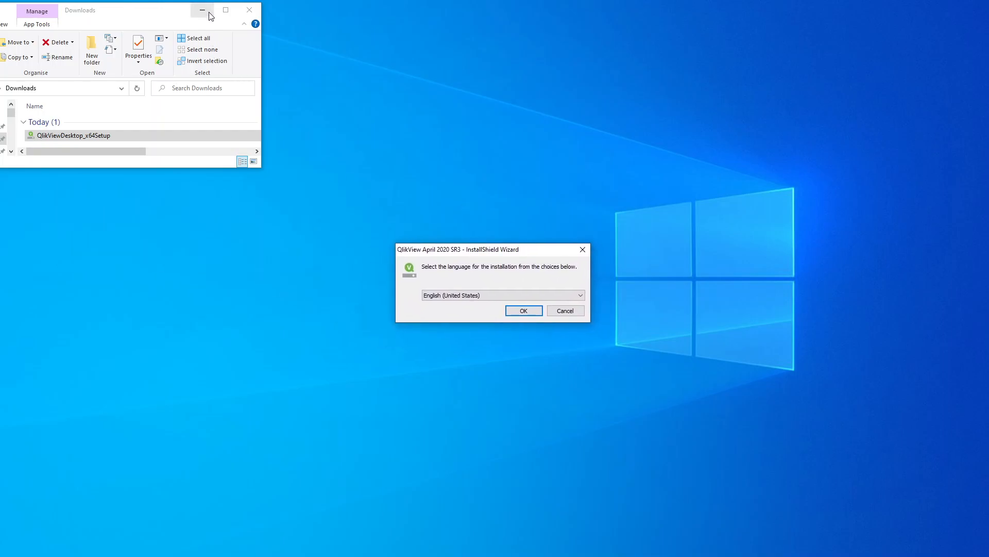
- Minimize File Explorer and confirm English (United States) as the installer language
left_click(202, 10)
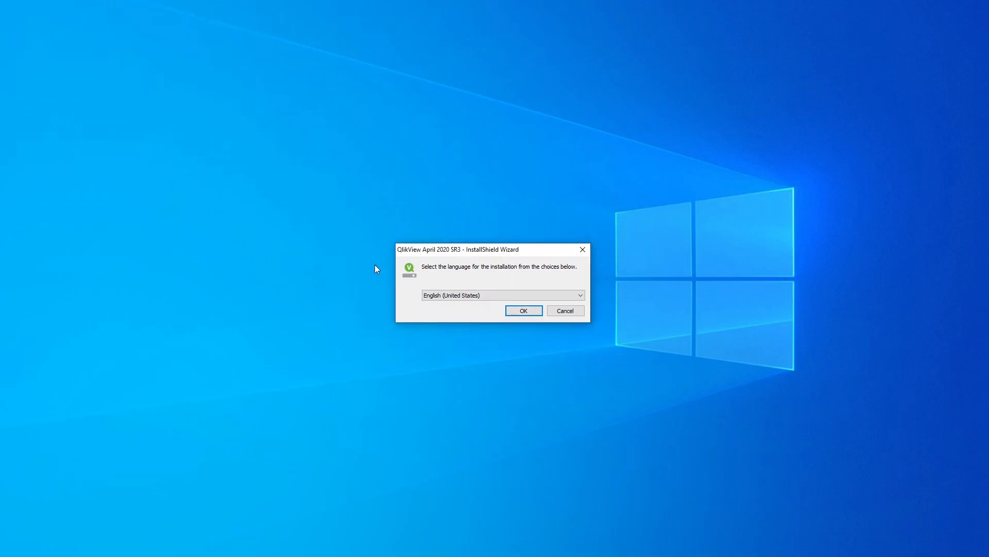
mouse_move(461, 264)
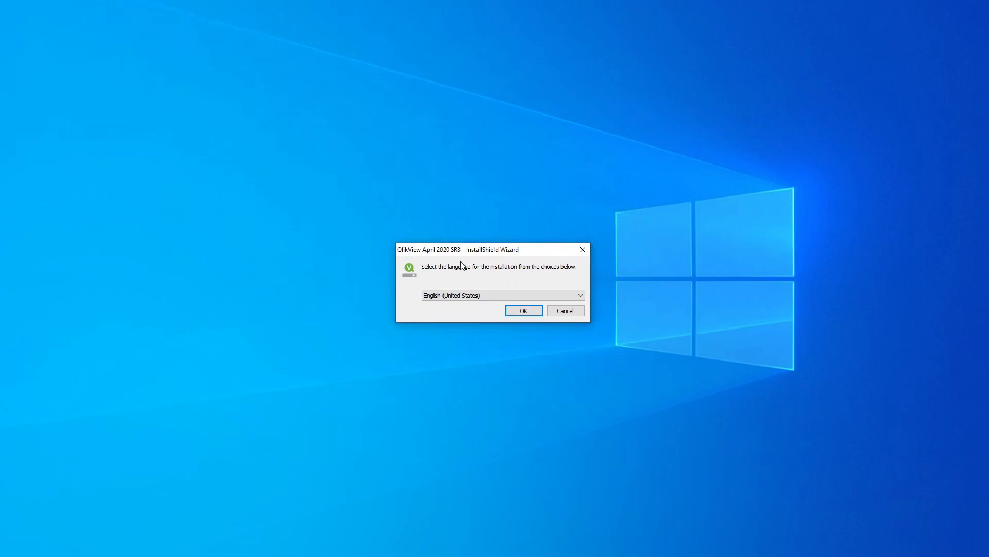
left_click(576, 294)
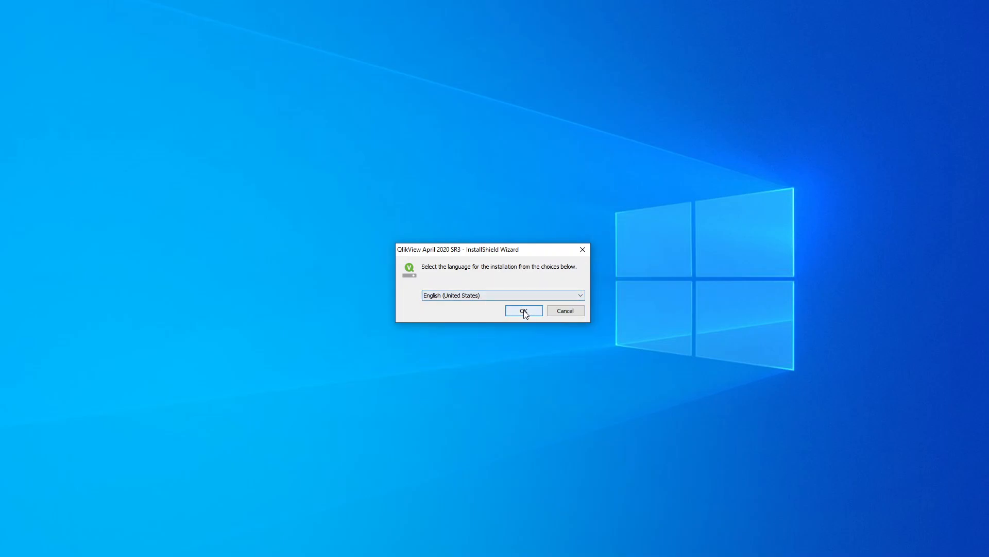
left_click(523, 310)
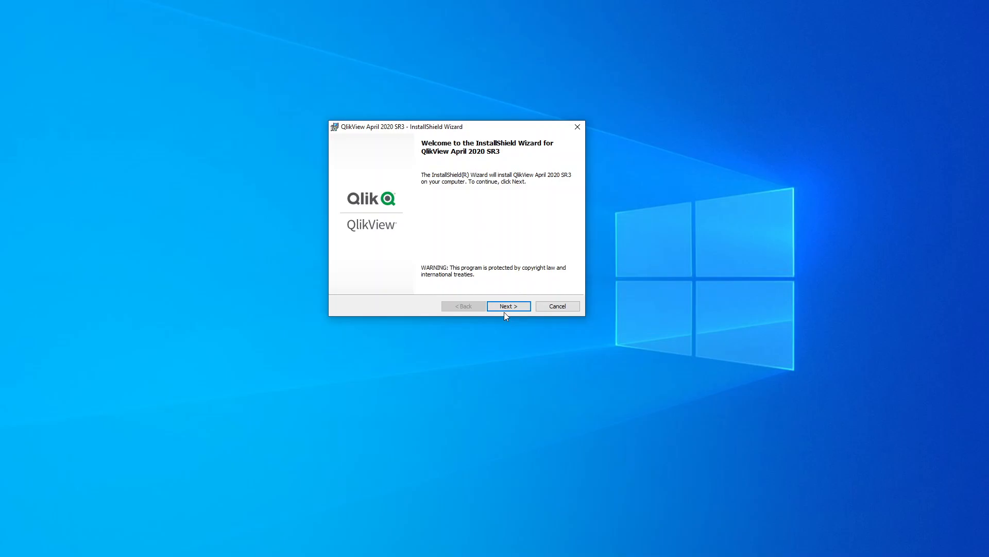
- Pass the welcome page and accept the QlikView licence agreement terms
left_click(508, 306)
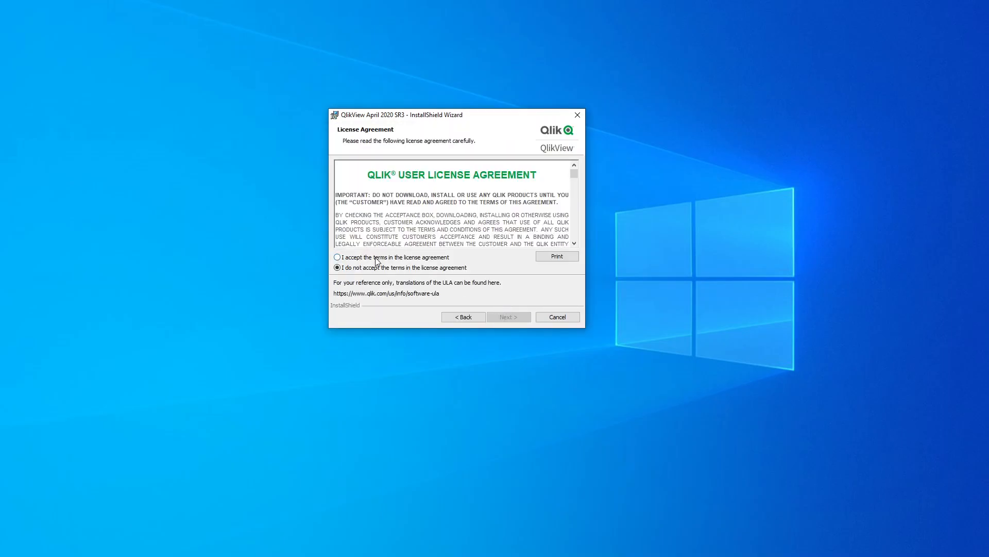
left_click(337, 257)
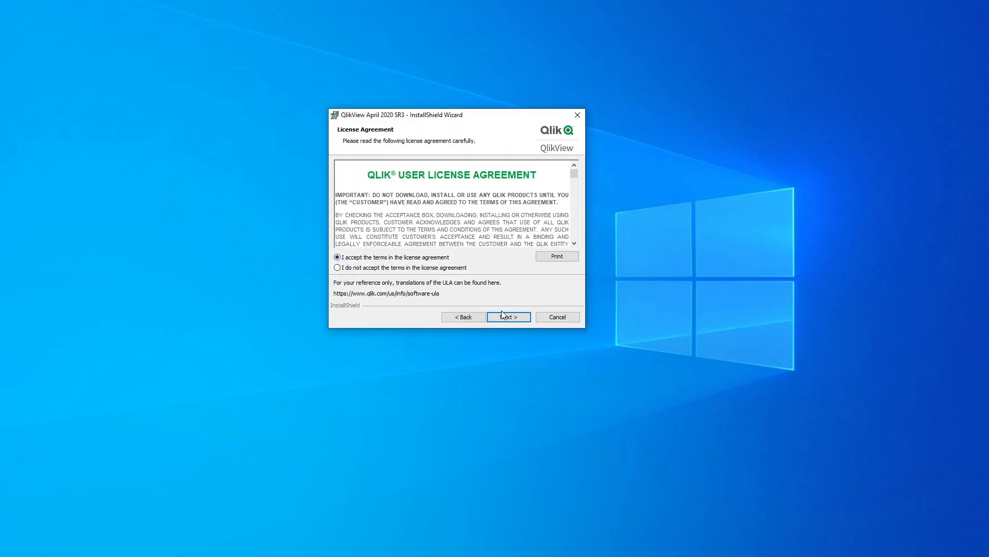
left_click(508, 315)
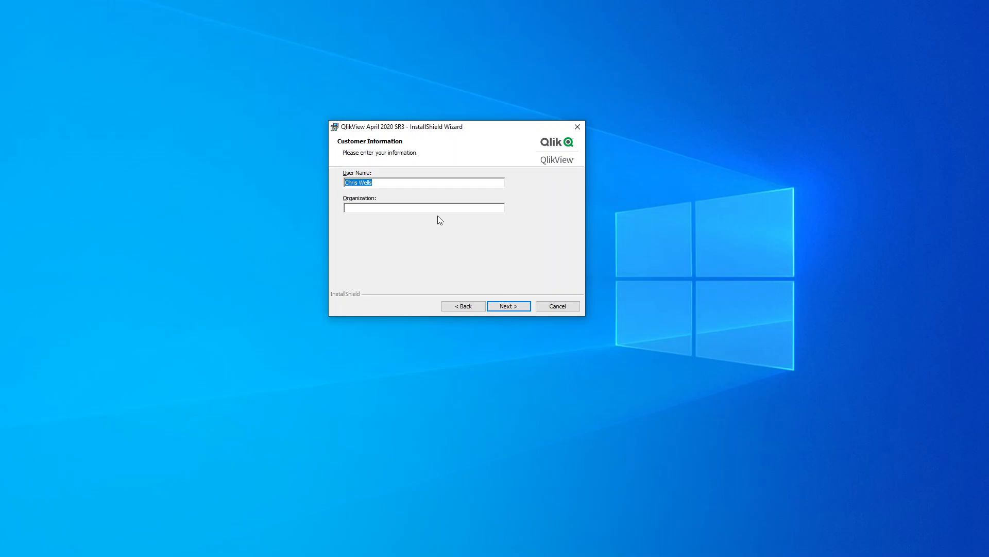
- Enter organization 'Personal' and install to C:\Program Files\QlikView\ with the Complete setup
left_click(423, 207)
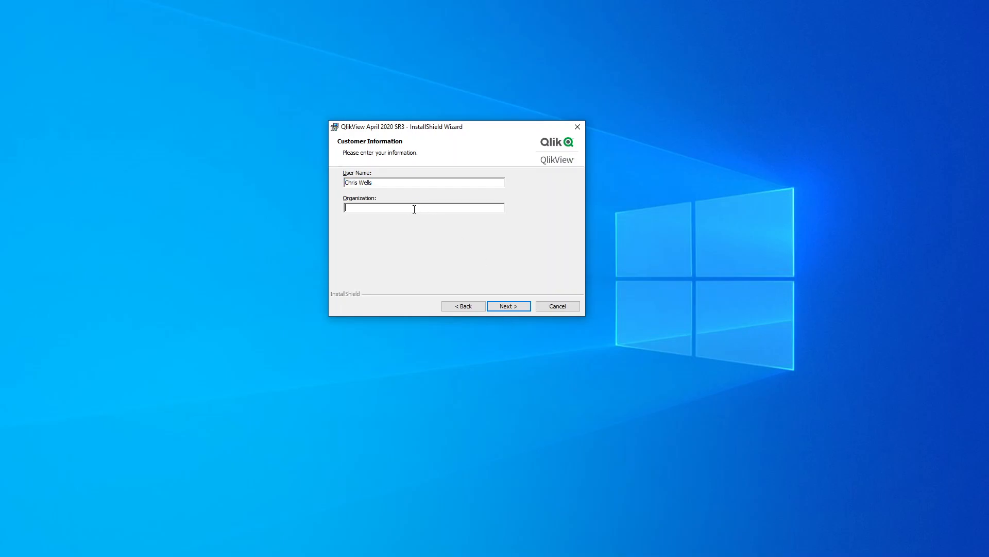
type("Personal")
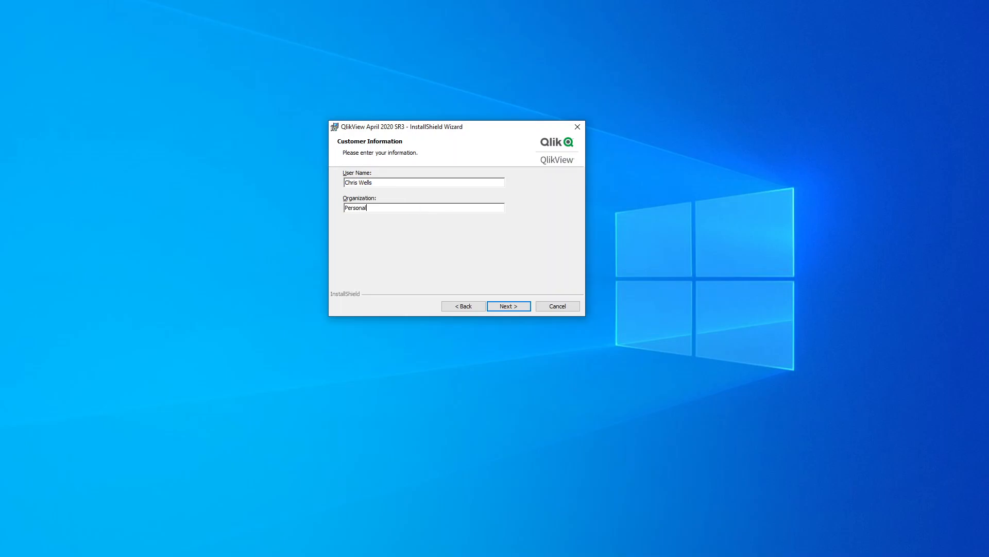
left_click(508, 306)
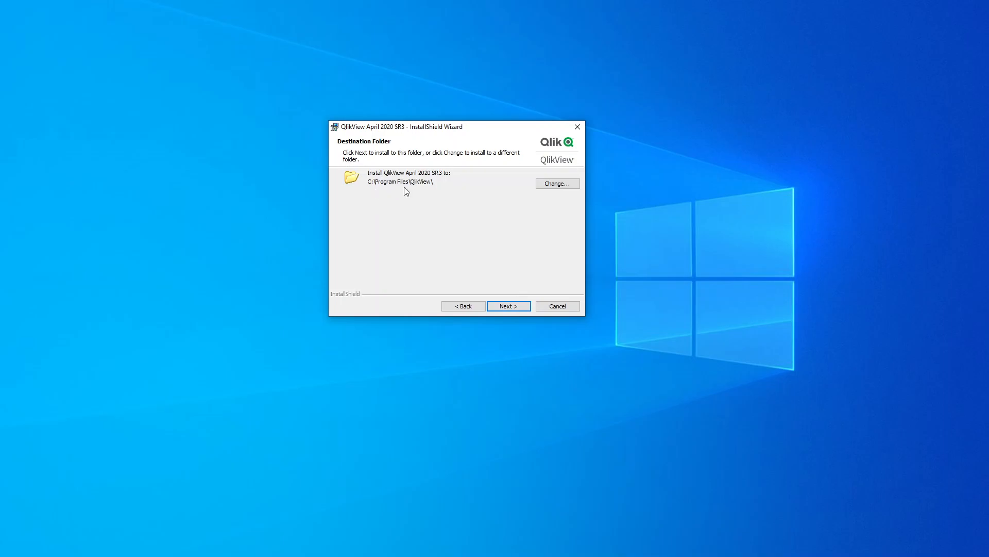
left_click(509, 306)
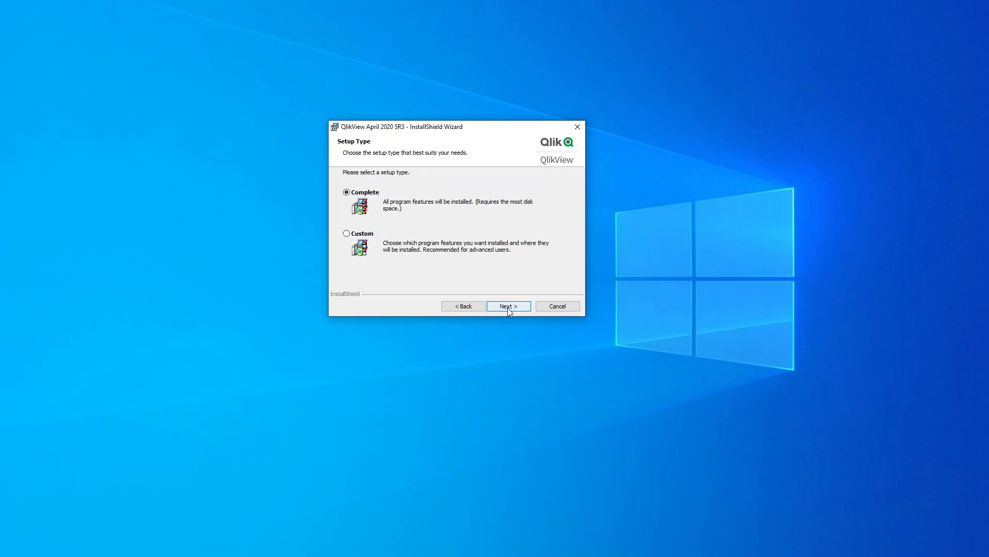
left_click(508, 306)
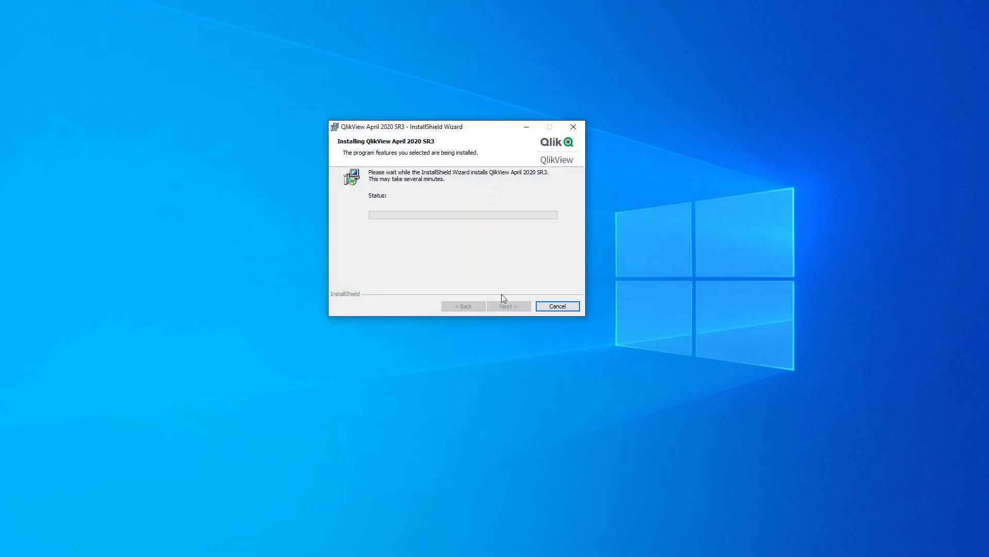
mouse_move(502, 211)
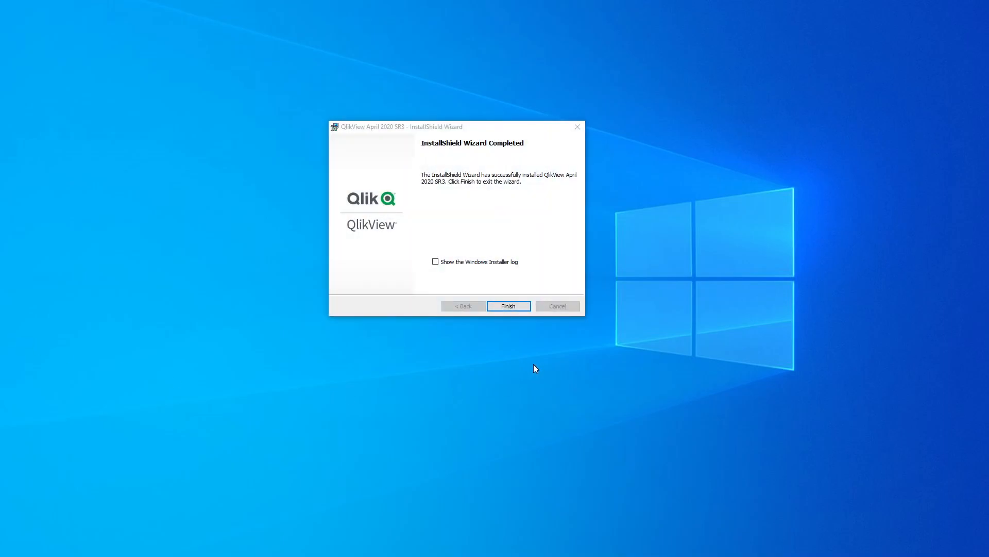
mouse_move(511, 314)
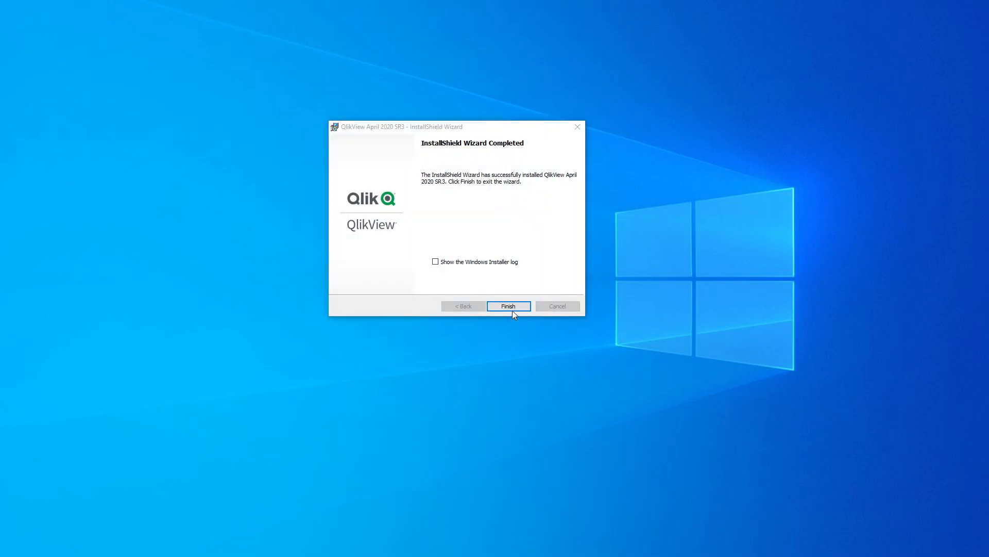
- Click Finish to close the completed QlikView InstallShield Wizard
left_click(508, 307)
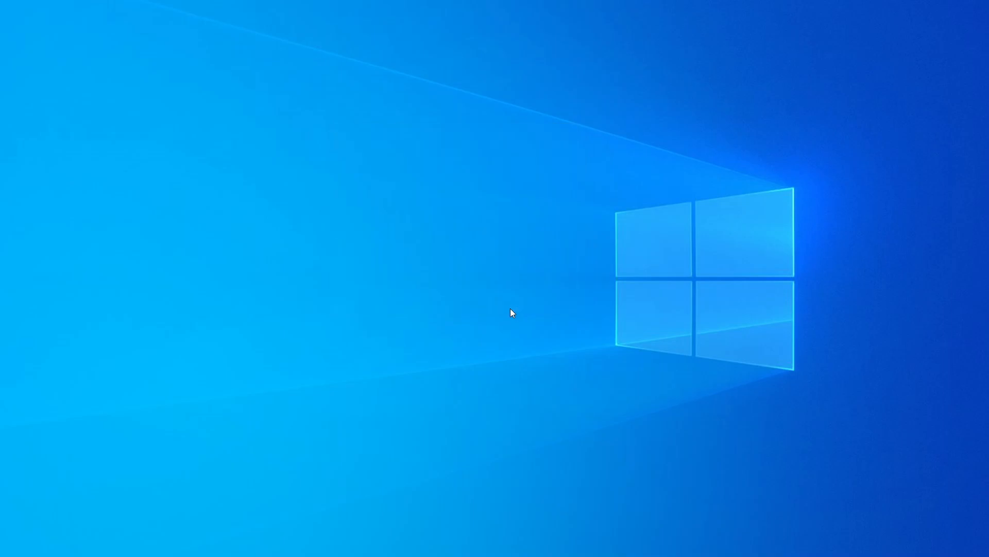